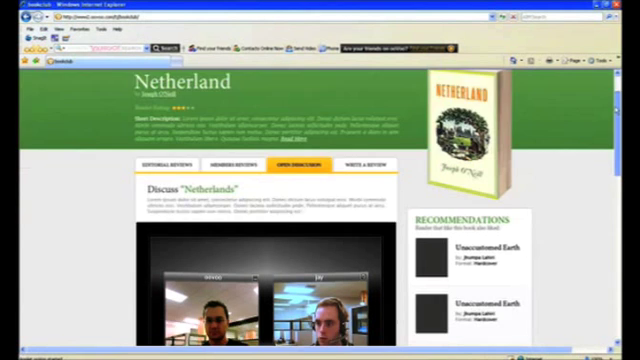
Step: Scroll down the book club page and join its embedded ooVoo video call room
scroll(down, 3)
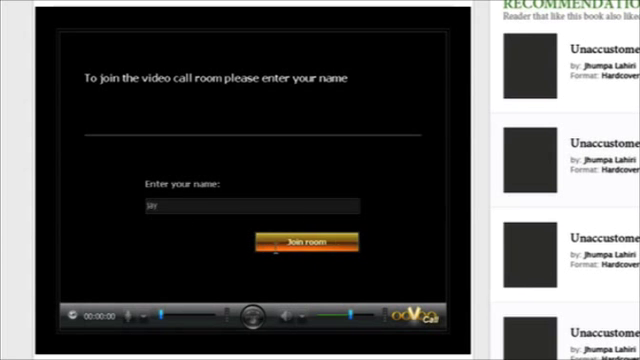
click(300, 241)
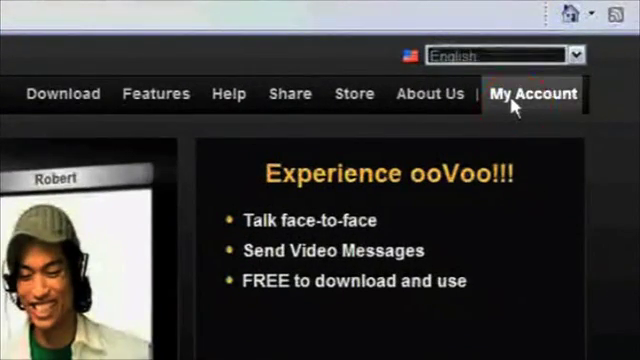
Step: Sign in under My Account, activate Video chat room 2, and open a room's customization settings
click(533, 93)
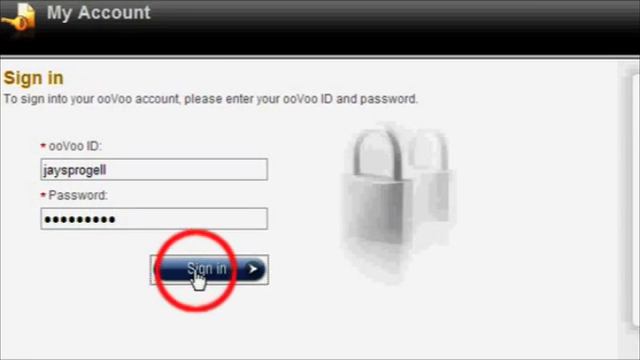
click(205, 270)
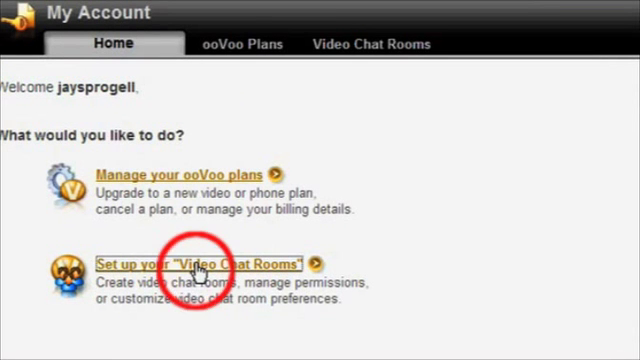
click(198, 263)
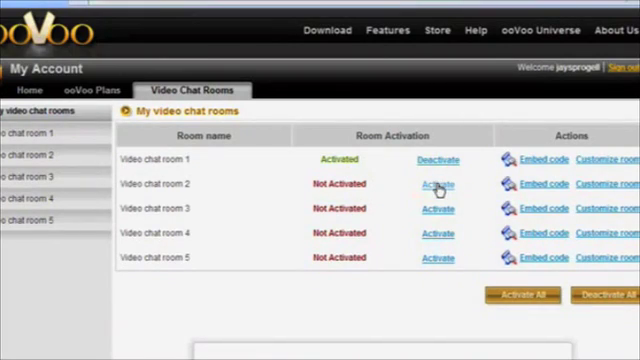
click(436, 184)
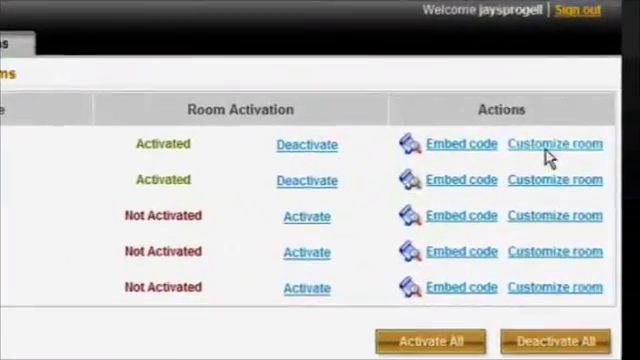
click(555, 143)
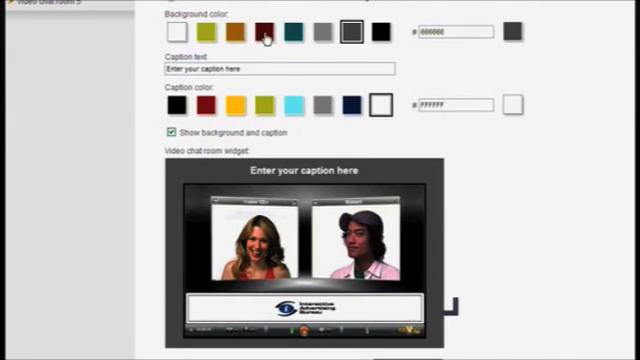
Step: Choose a new widget background colour, let people enter without permission, and show the embed code
click(261, 32)
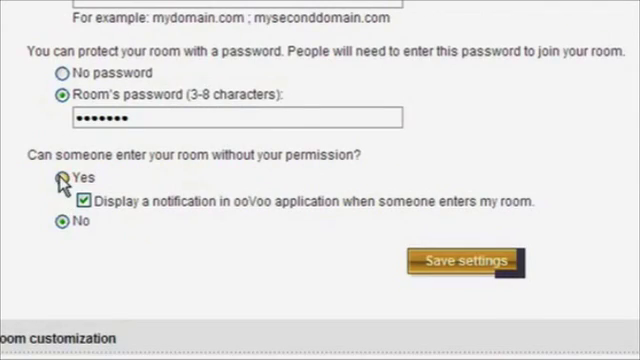
click(56, 177)
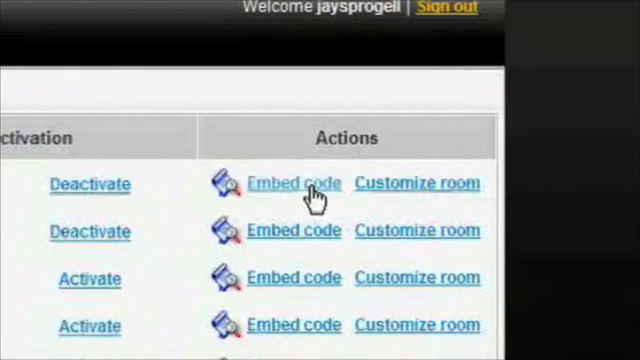
click(293, 183)
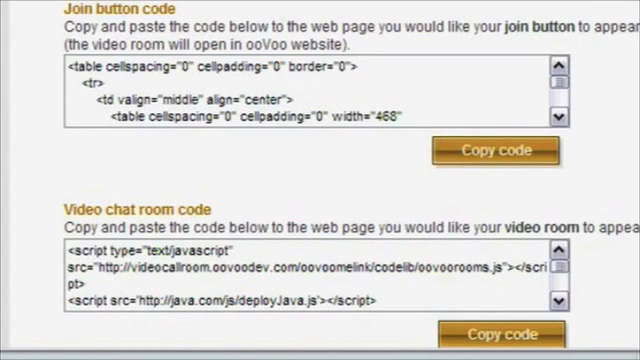